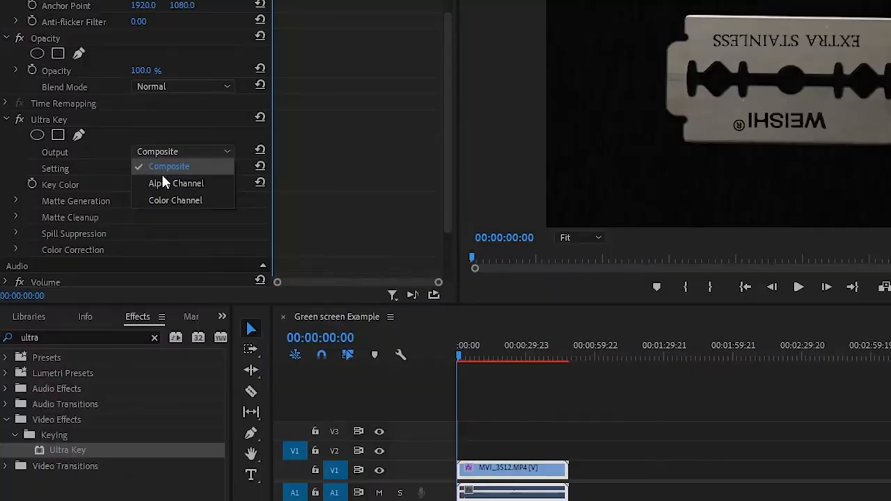
- Place MVI_3512.MP4 in the sequence, keeping the sequence's existing settings at the mismatch warning
left_click(175, 183)
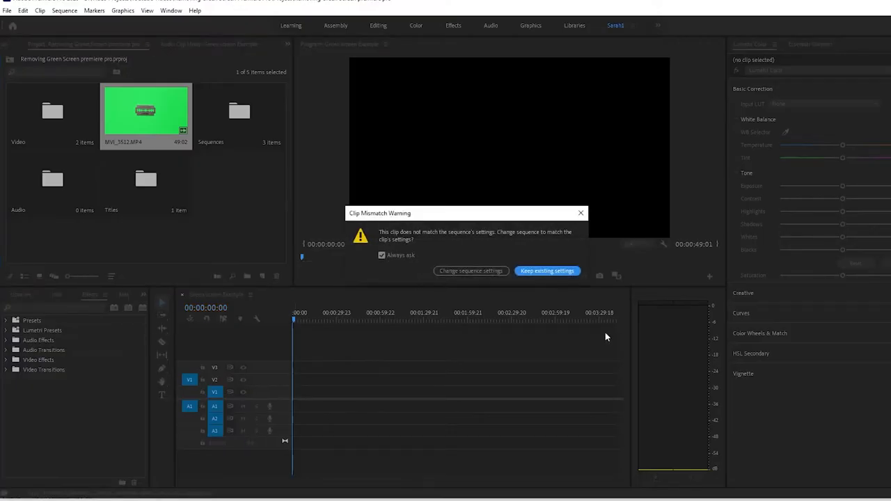
left_click(547, 270)
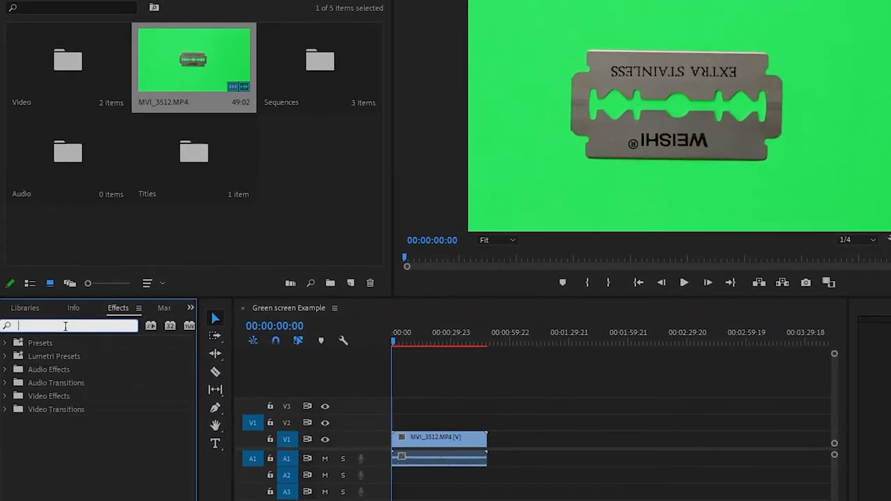
- Find Ultra Key by searching 'ultr' in Effects and pick it up from Keying
type("ultra")
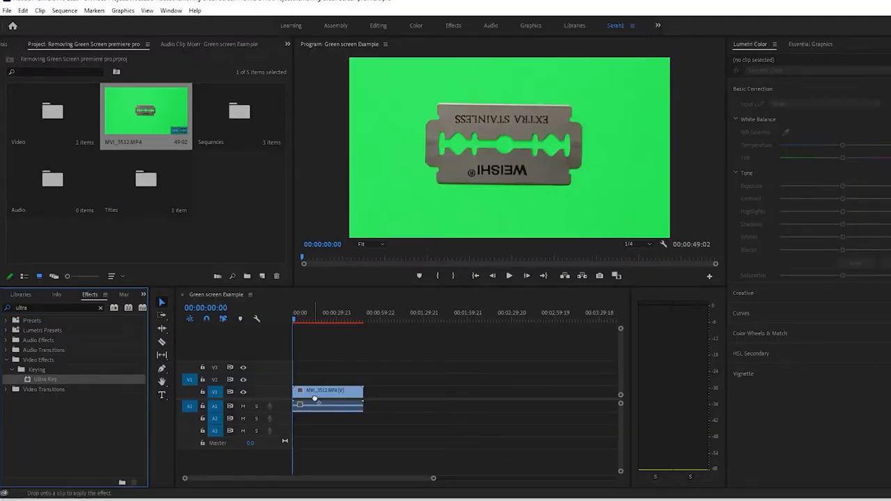
left_click(327, 390)
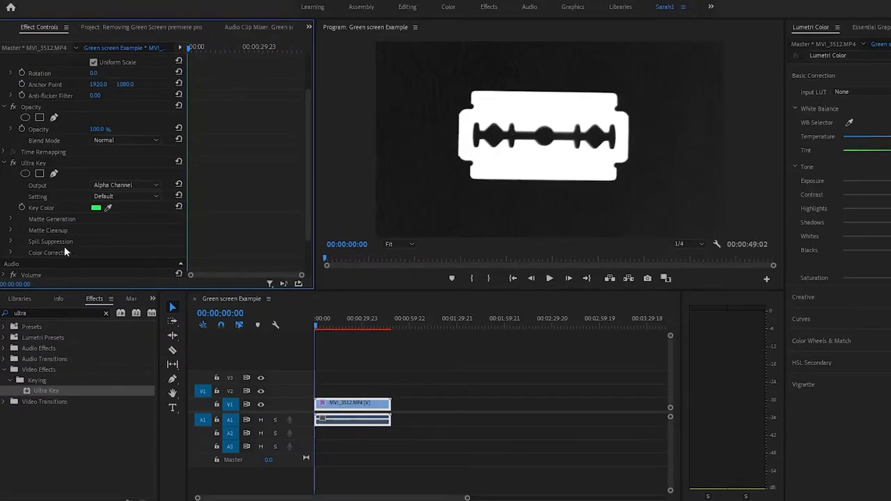
- Expand Ultra Key's Matte Cleanup to refine the blade's alpha matte
left_click(10, 219)
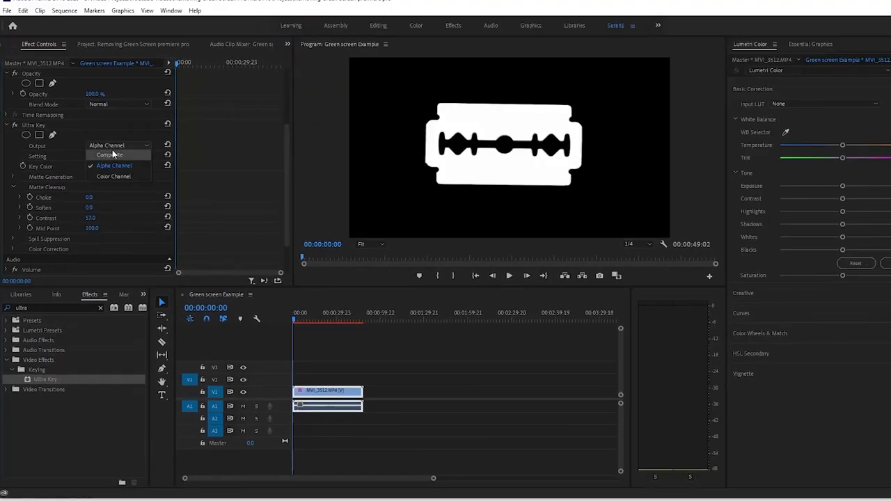
- Switch Ultra Key's Output to Composite so the blade shows in colour on black
left_click(110, 155)
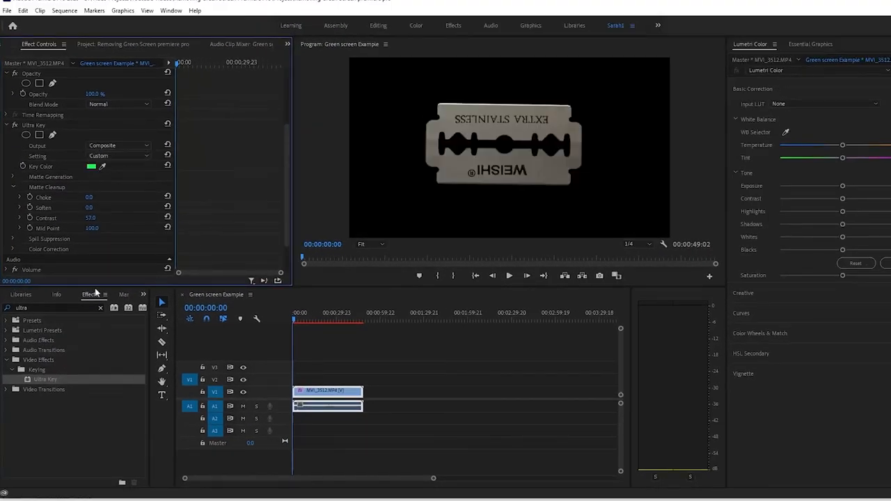